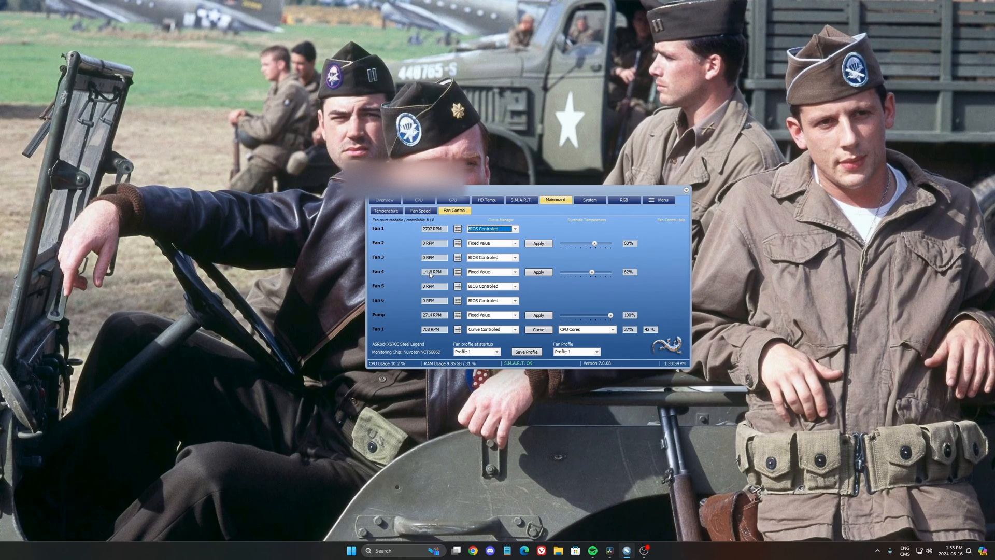
Step: Open Fan 1's existing speed curve for editing, which reaches 100% near 90 °C
click(511, 272)
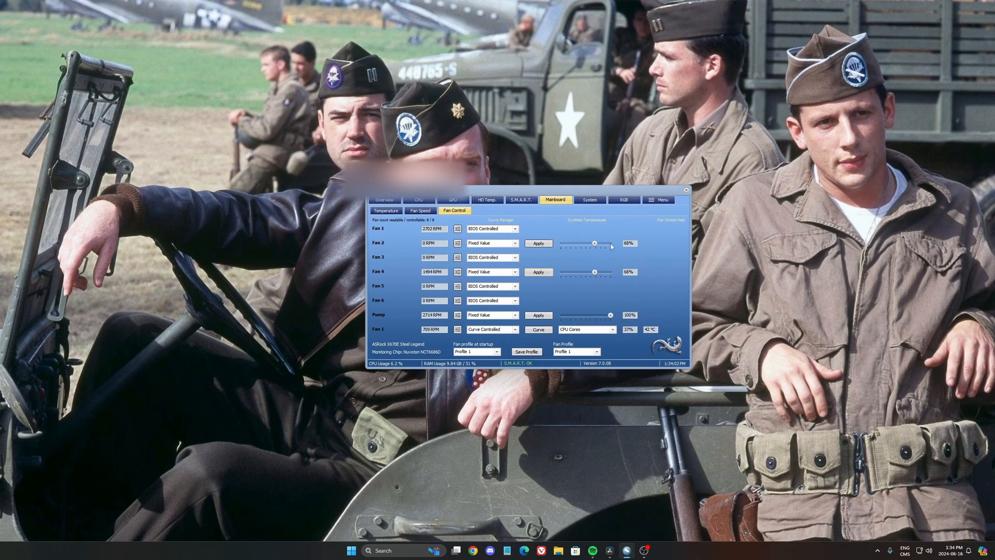
mouse_move(651, 248)
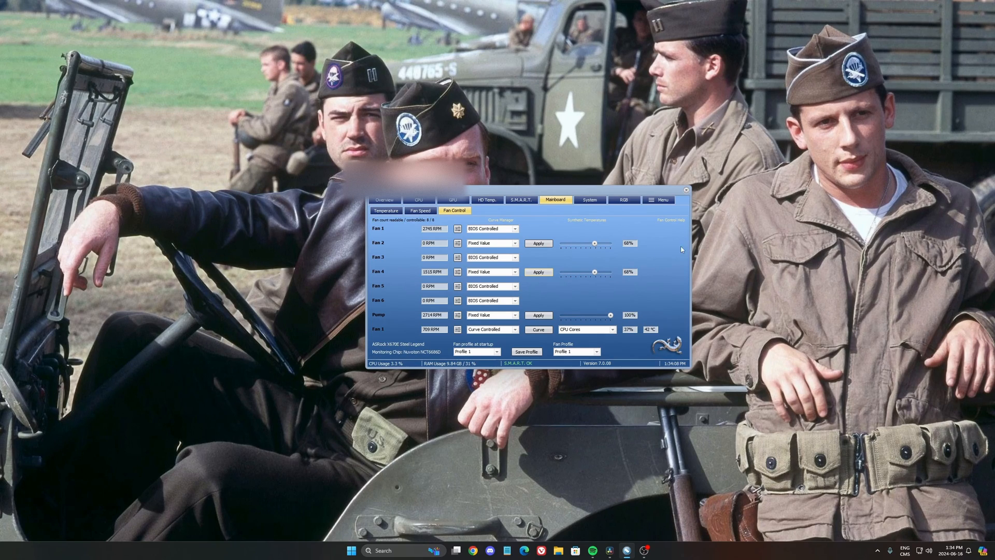
mouse_move(562, 246)
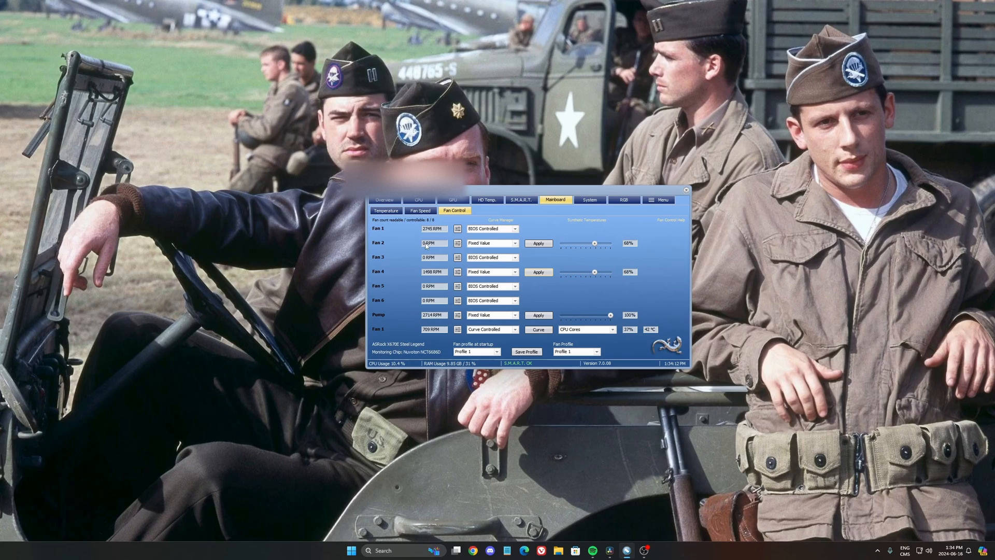
mouse_move(537, 287)
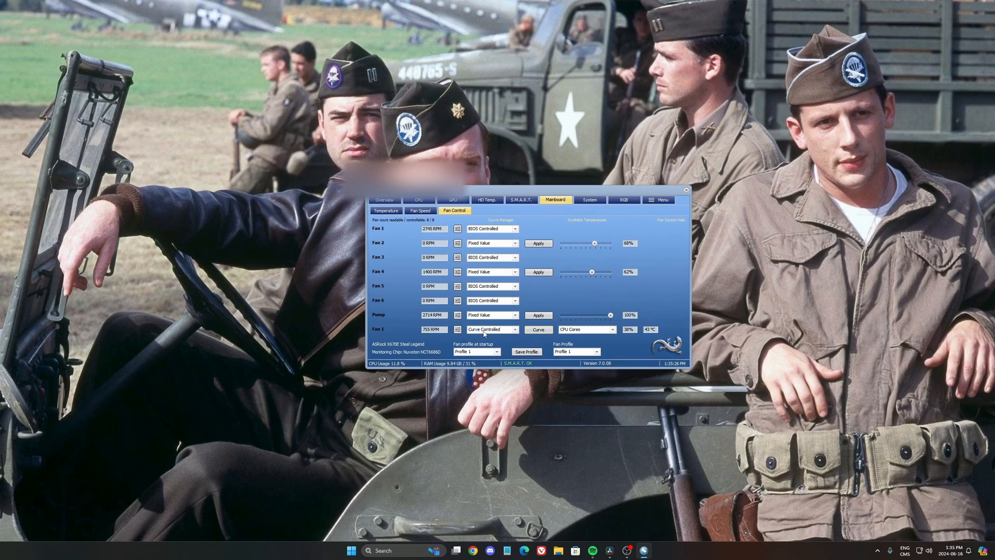
click(537, 330)
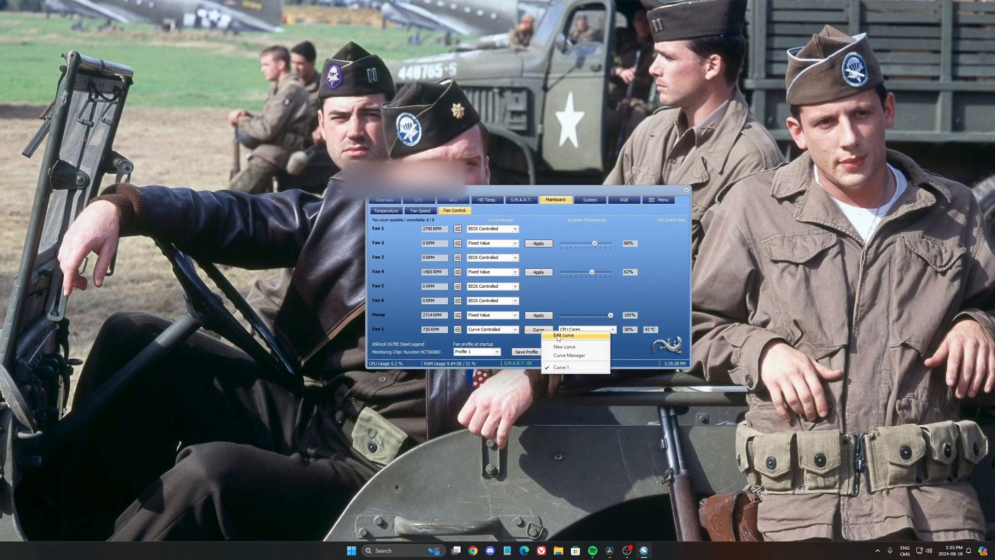
click(562, 336)
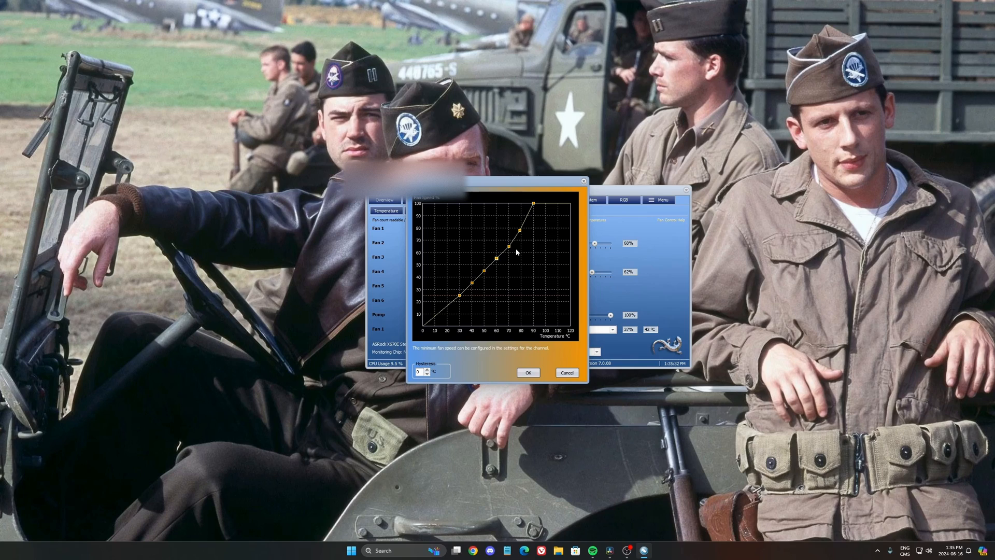
mouse_move(475, 230)
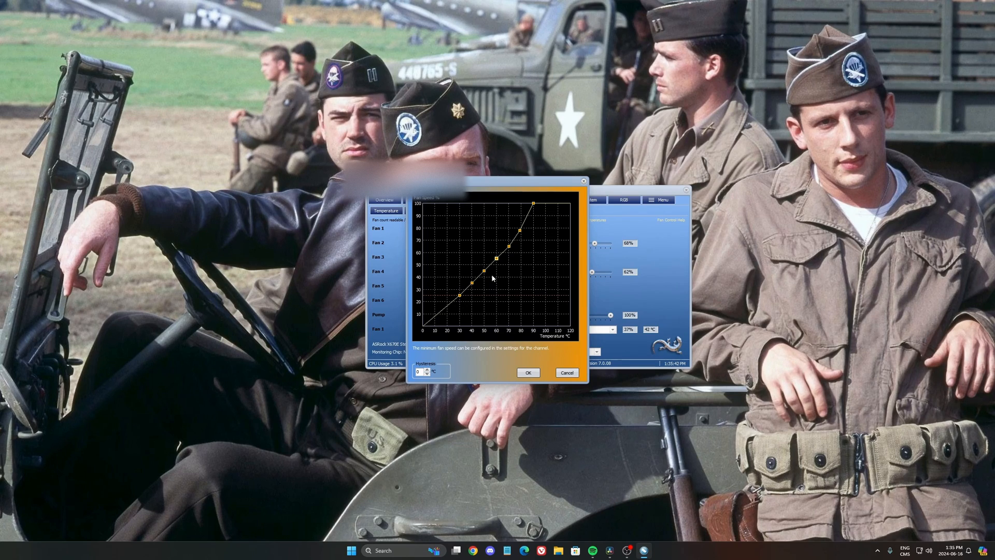
mouse_move(551, 340)
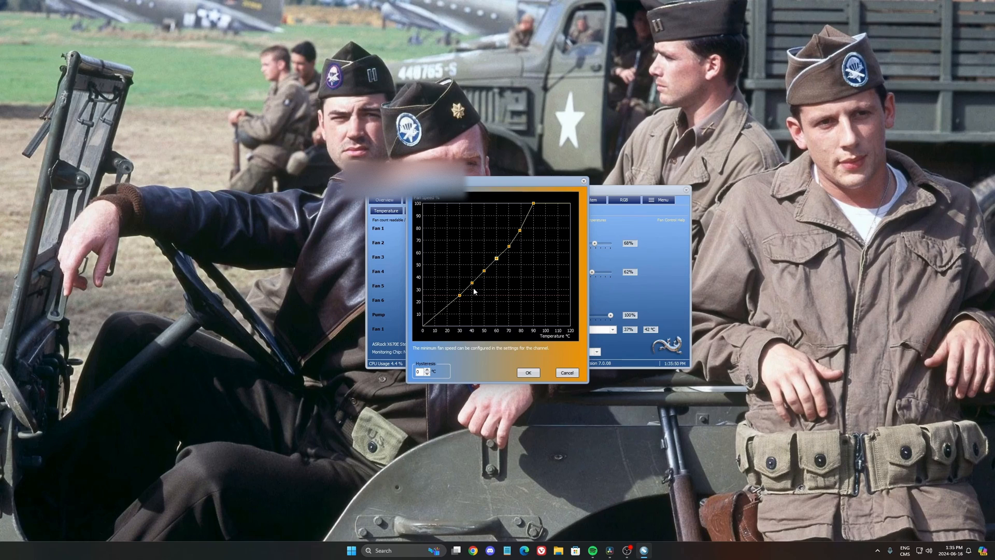
mouse_move(488, 299)
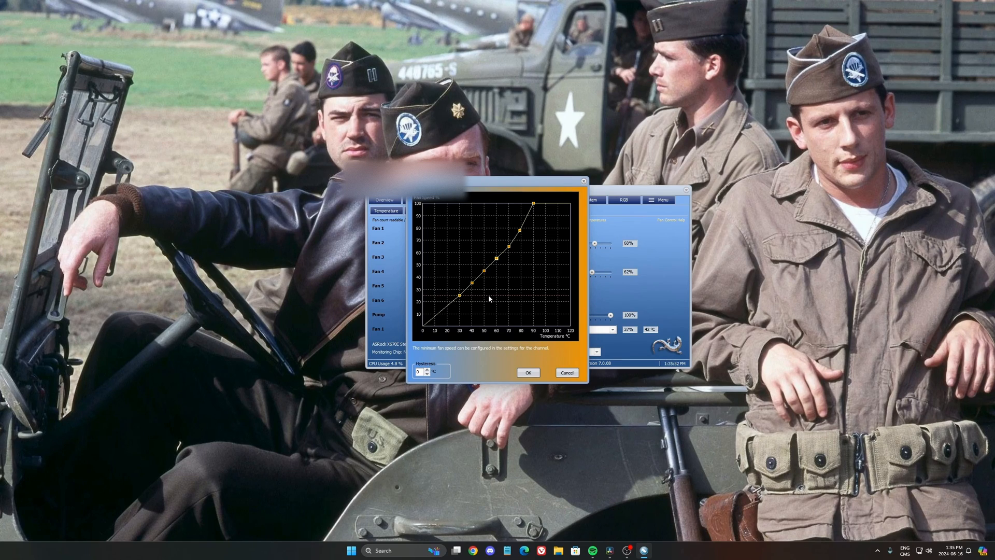
mouse_move(528, 218)
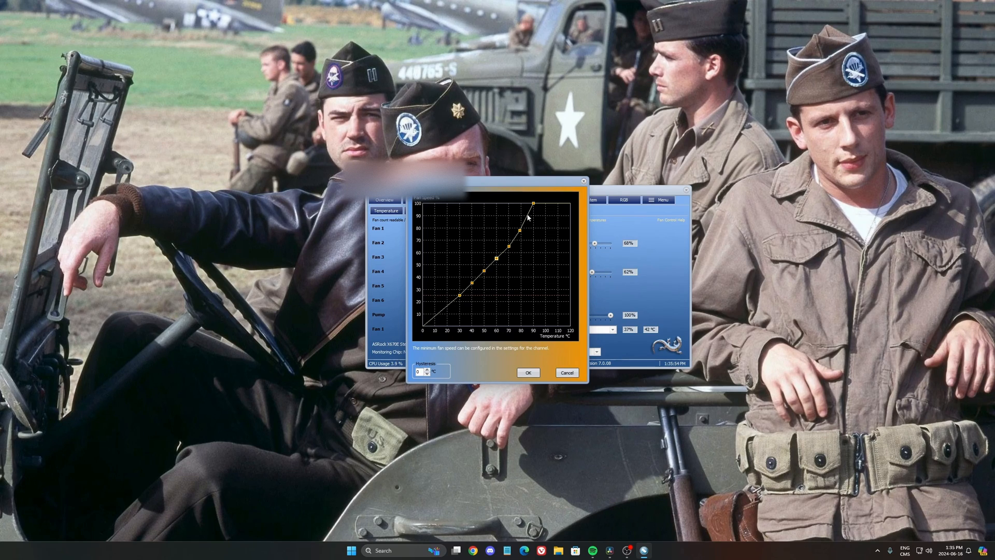
mouse_move(501, 232)
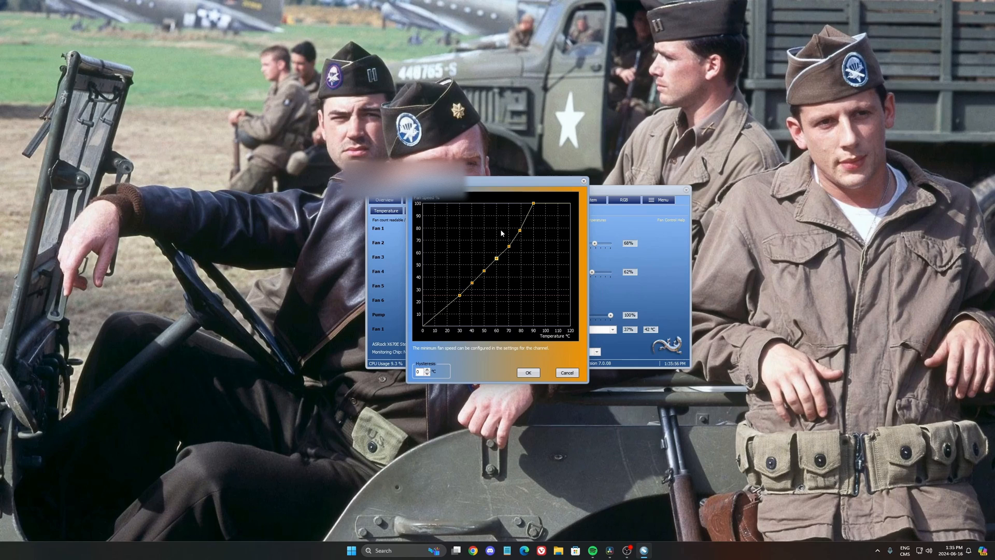
mouse_move(551, 290)
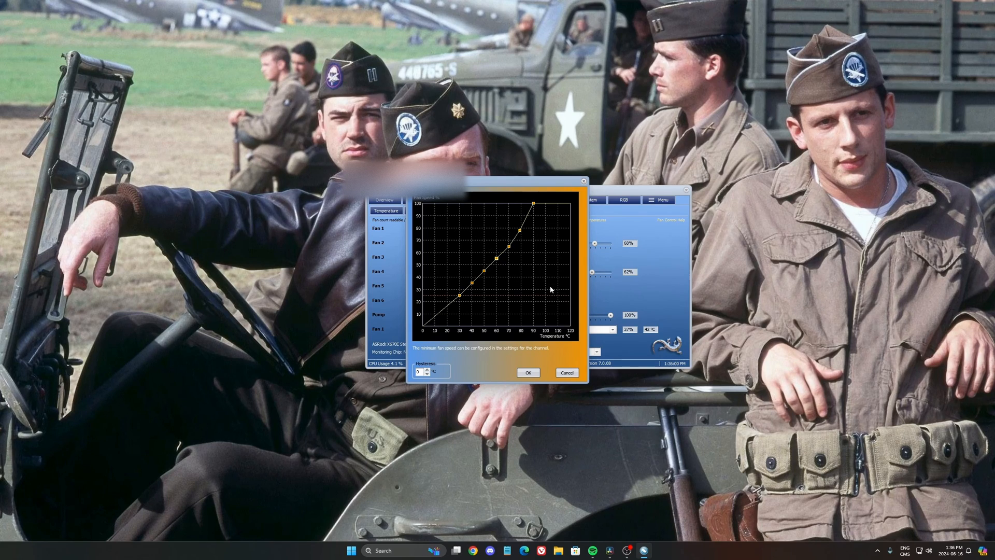
mouse_move(436, 293)
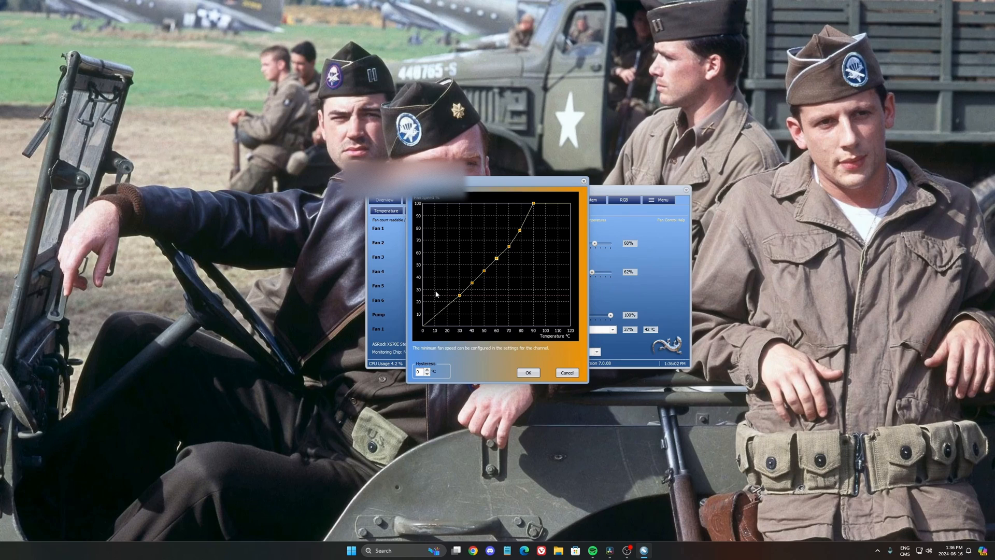
Step: Close the curve editor and drive Fan 1's curve from the CPU Cores temperature
click(528, 373)
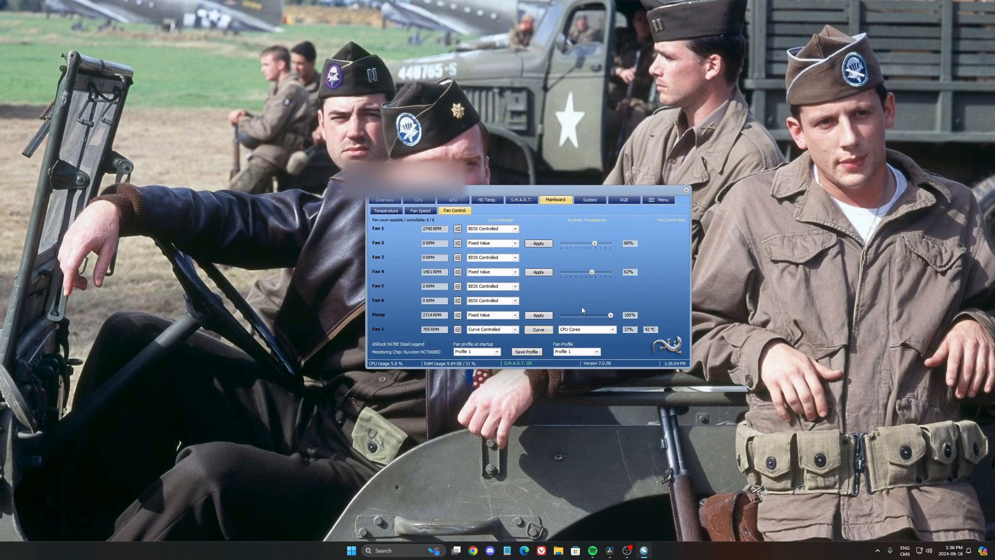
click(586, 329)
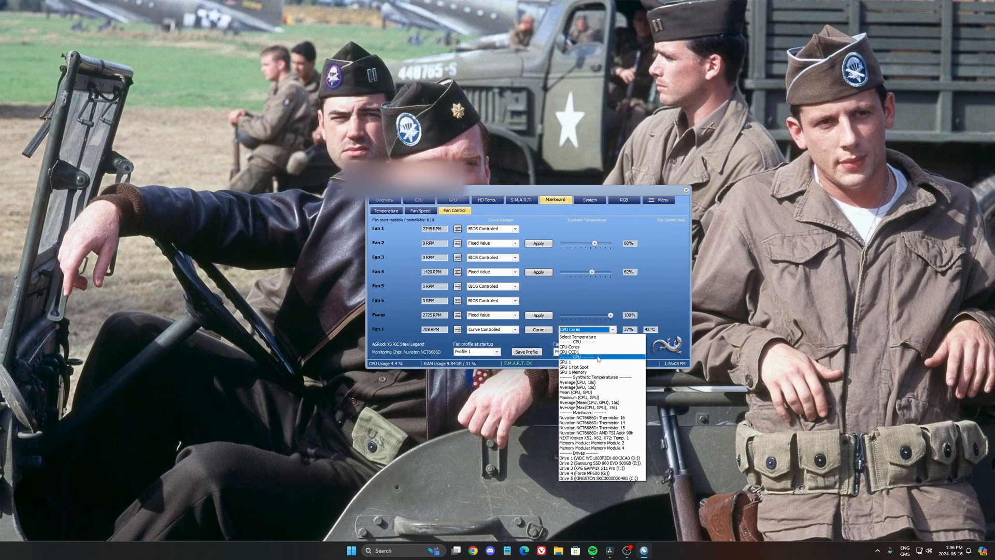
click(576, 351)
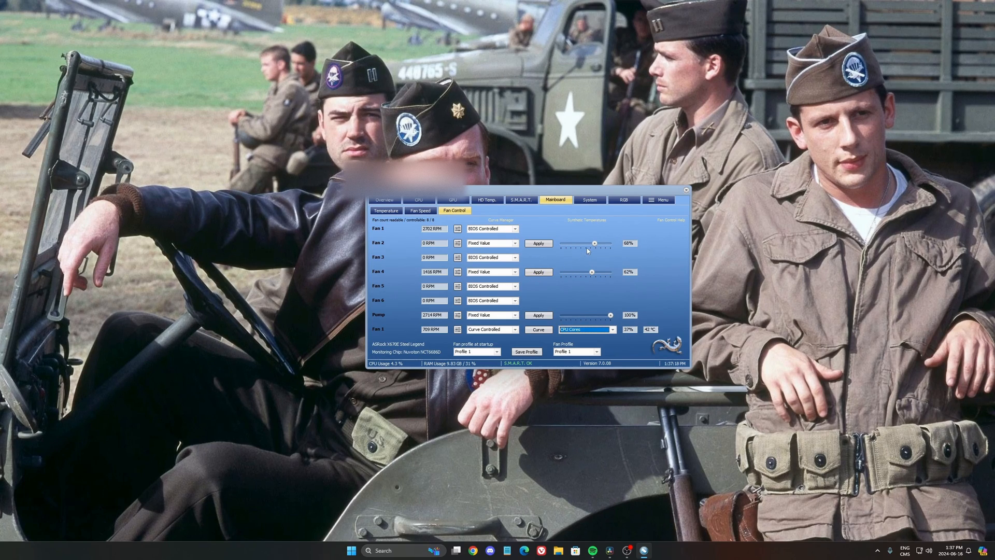
click(526, 351)
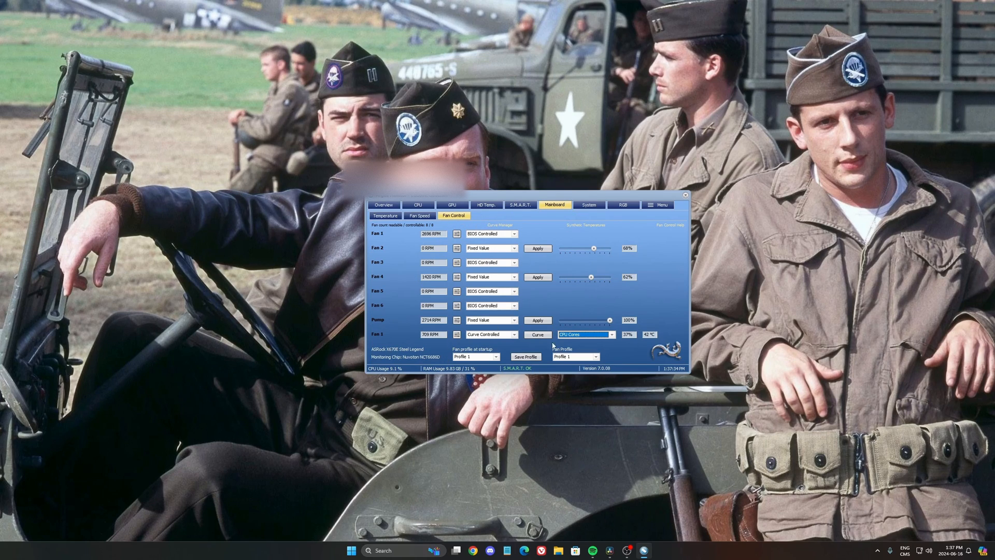
click(623, 204)
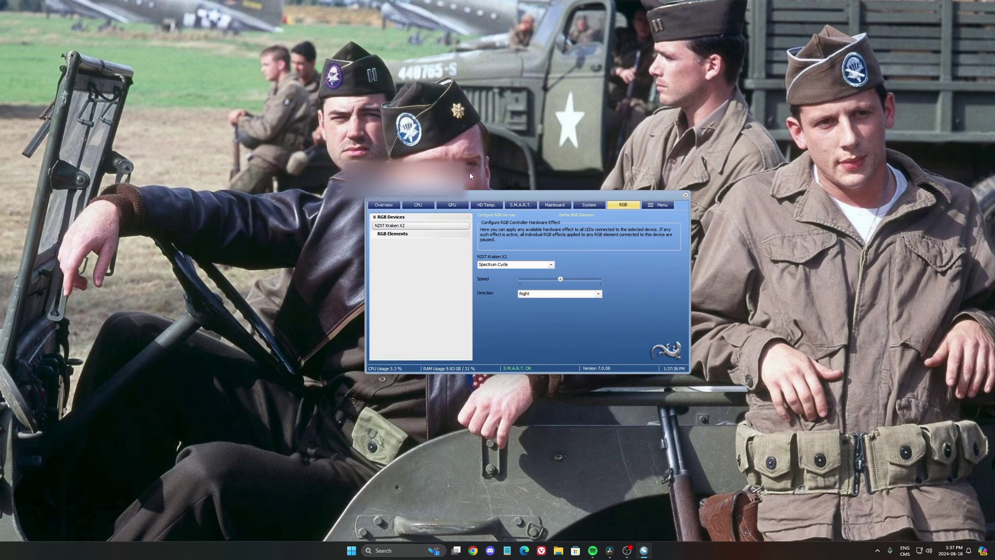
mouse_move(461, 250)
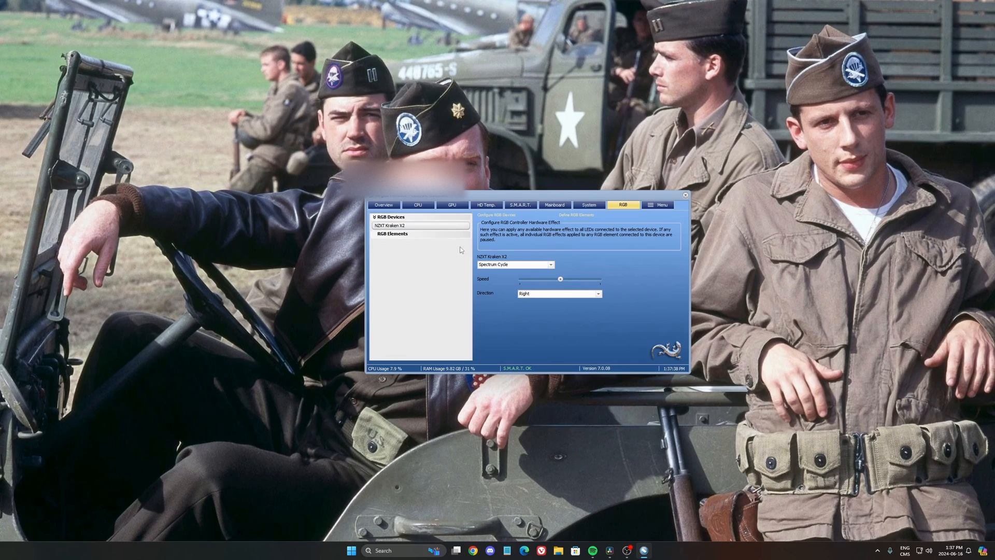
mouse_move(433, 274)
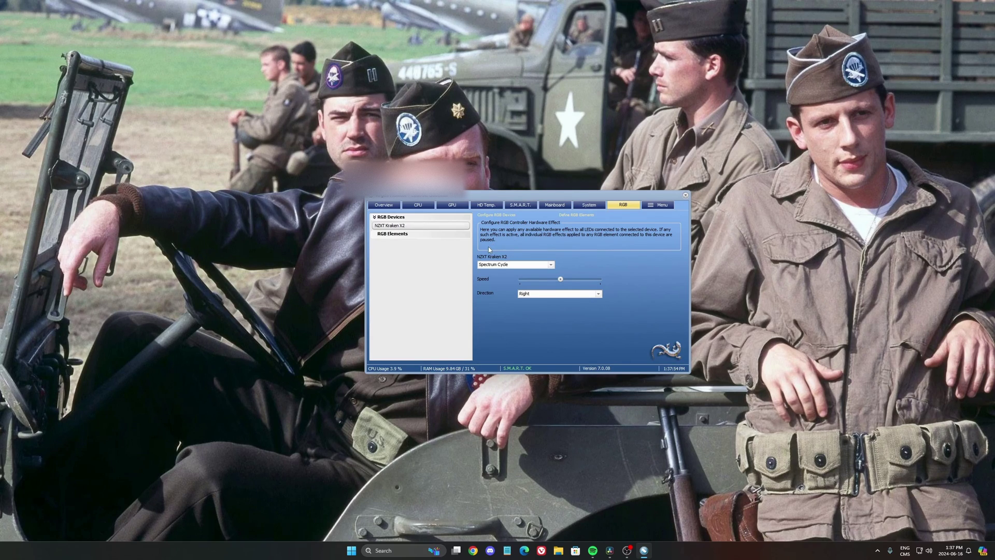
mouse_move(458, 255)
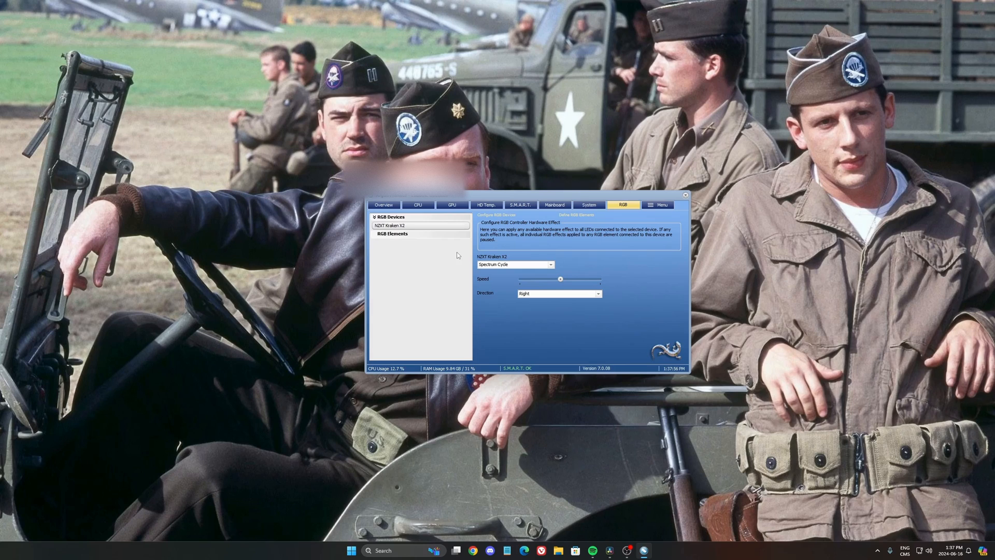
mouse_move(452, 286)
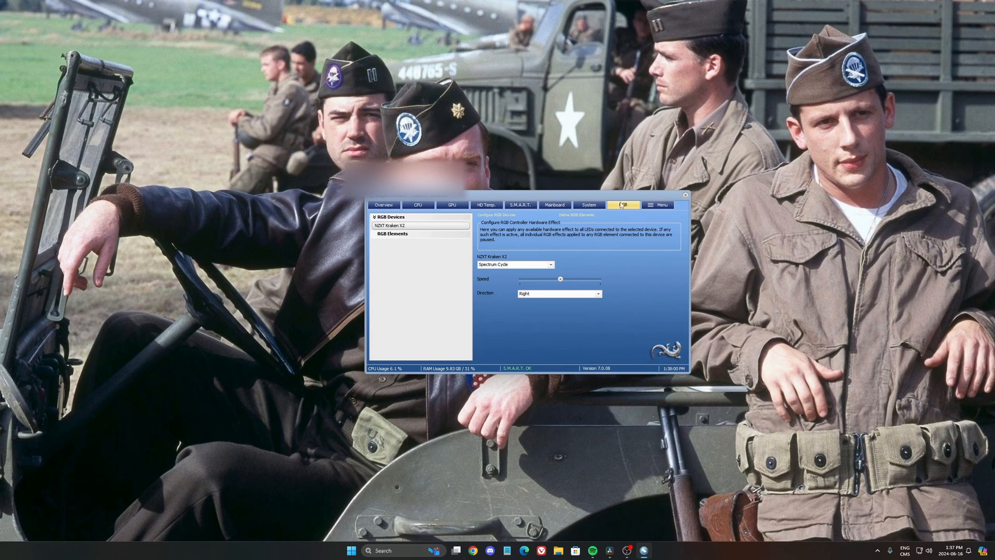
click(515, 264)
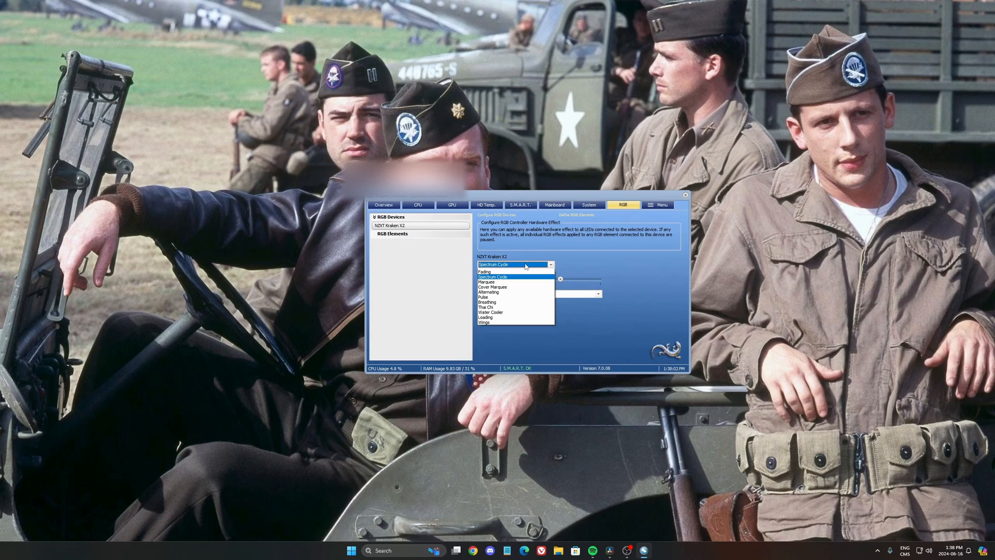
click(495, 276)
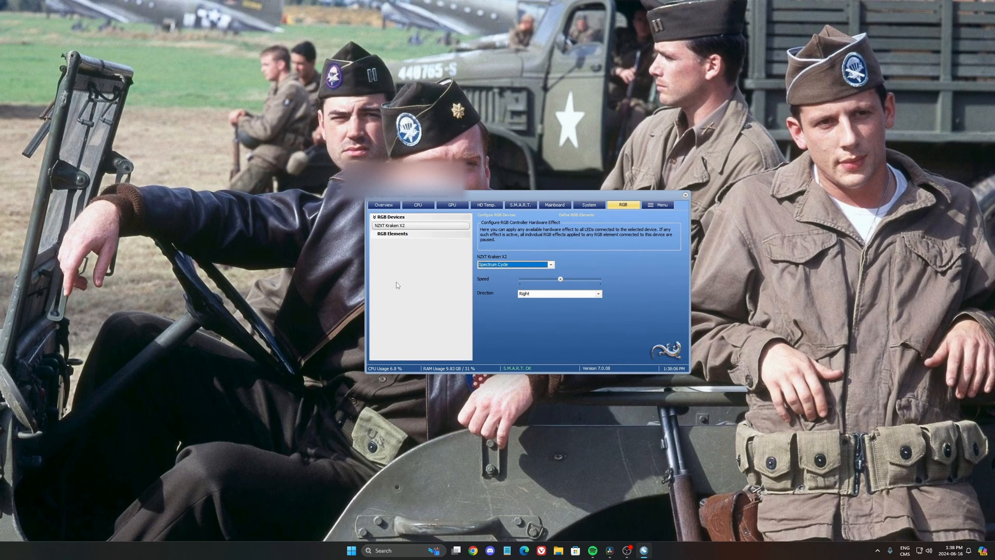
mouse_move(468, 296)
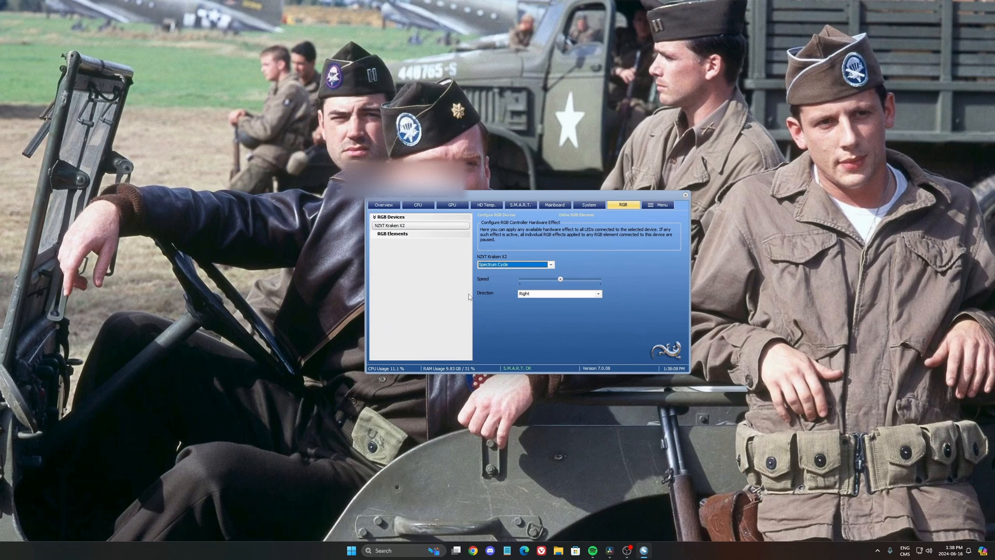
click(554, 205)
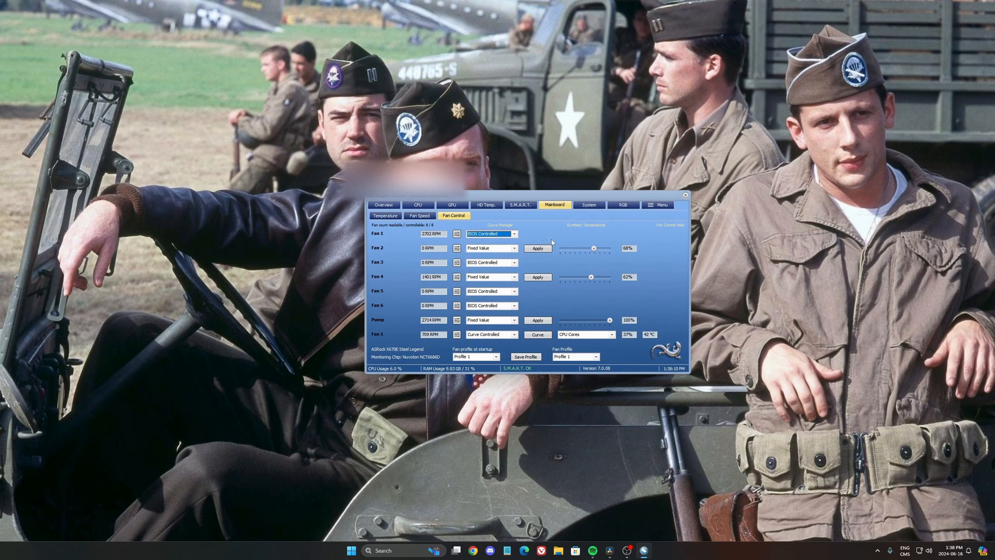
click(520, 204)
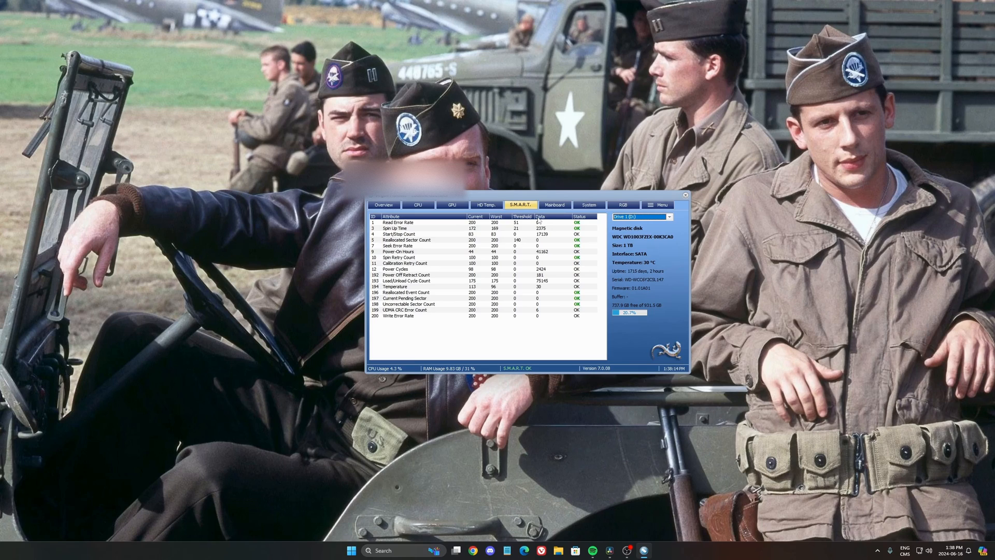
click(486, 204)
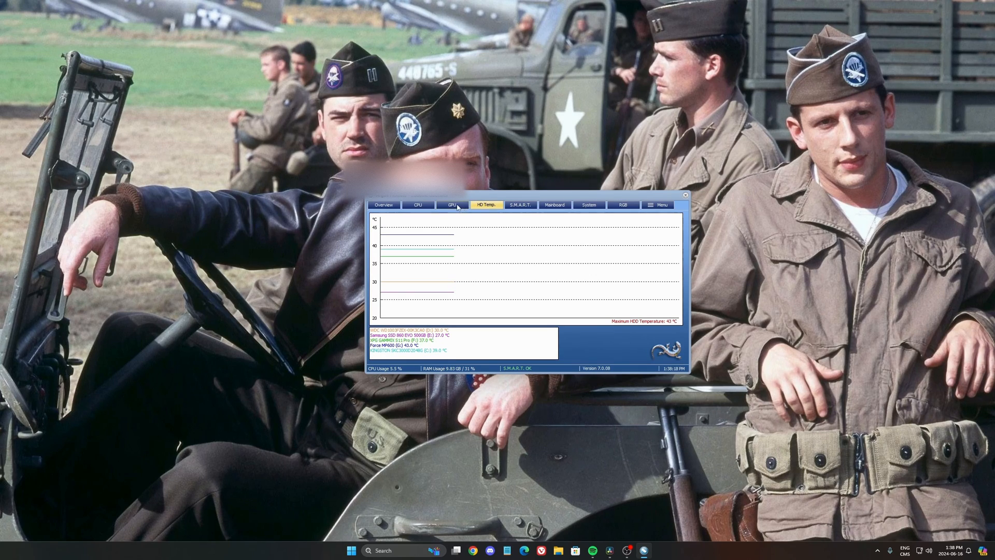
click(418, 204)
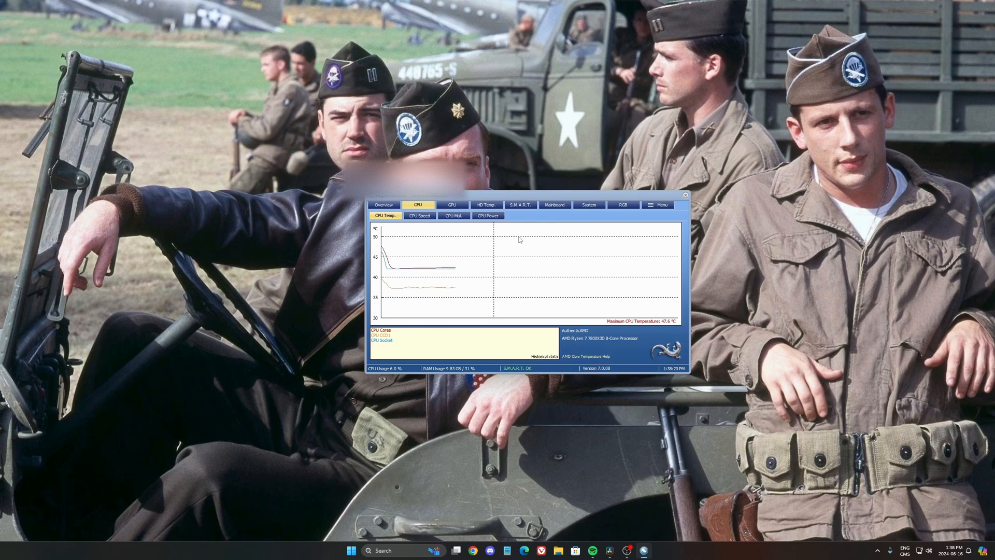
click(554, 204)
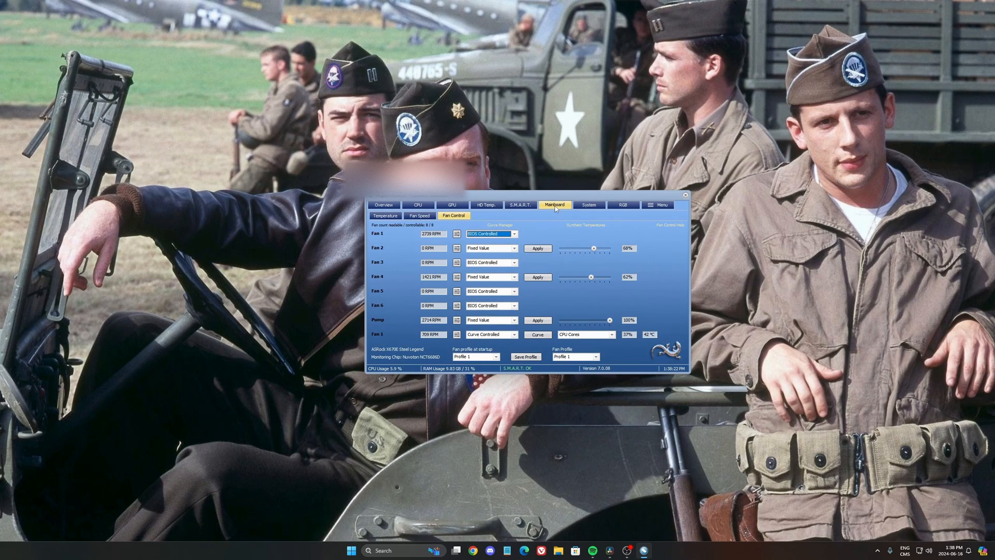
click(419, 215)
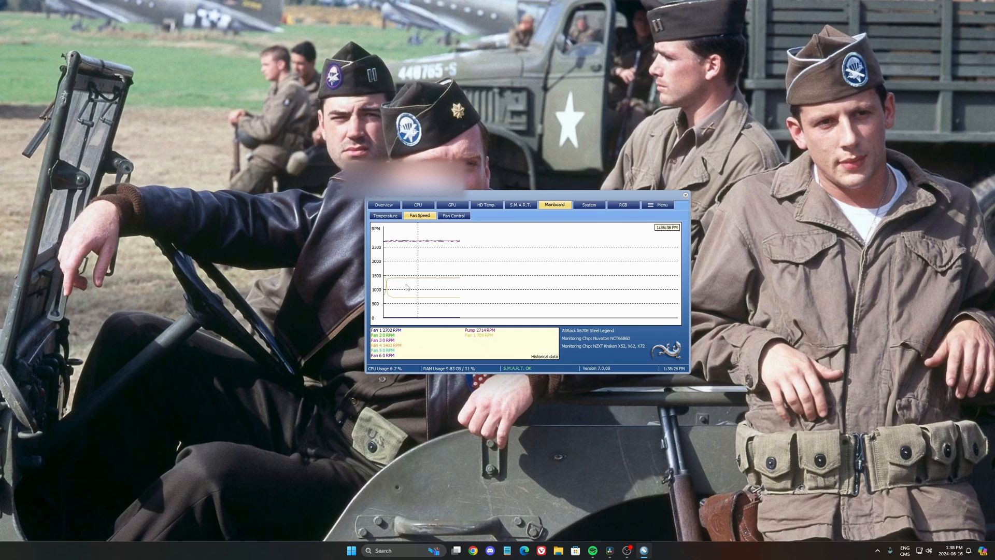
click(385, 215)
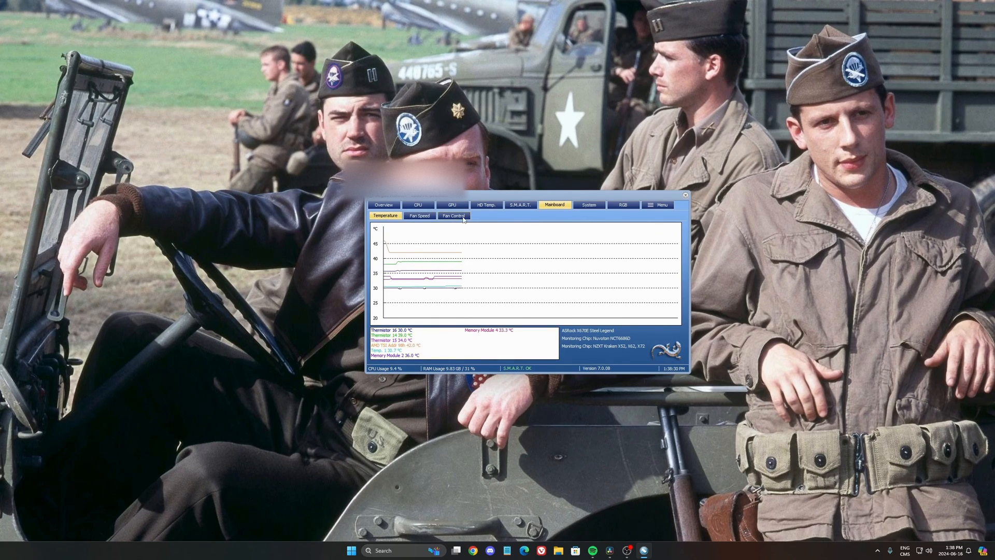
click(453, 216)
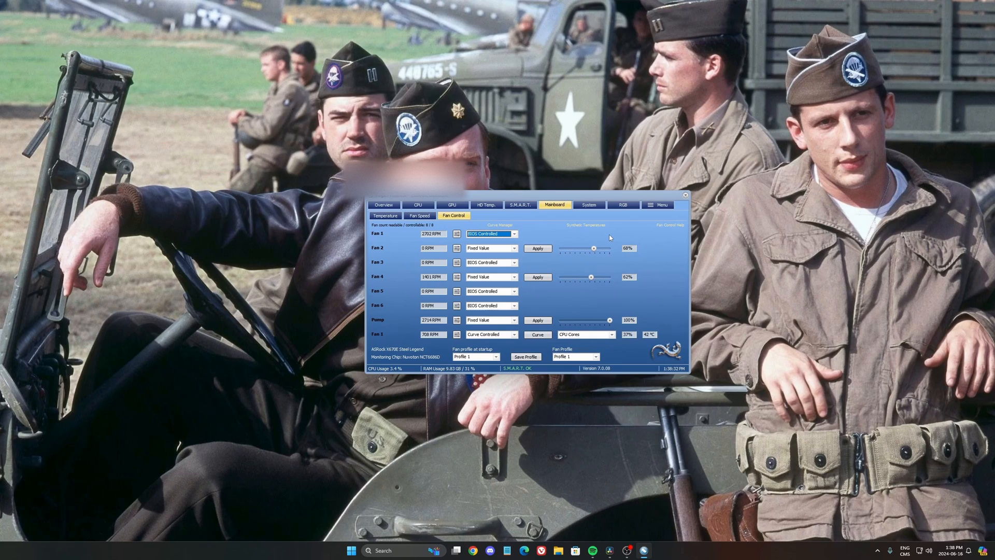